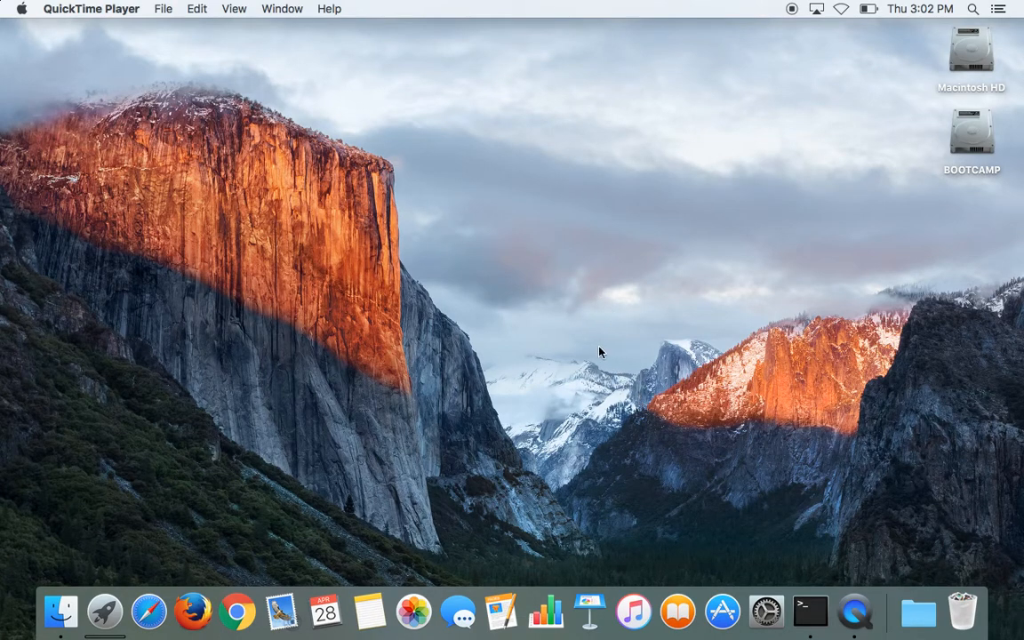
pyautogui.moveTo(703, 382)
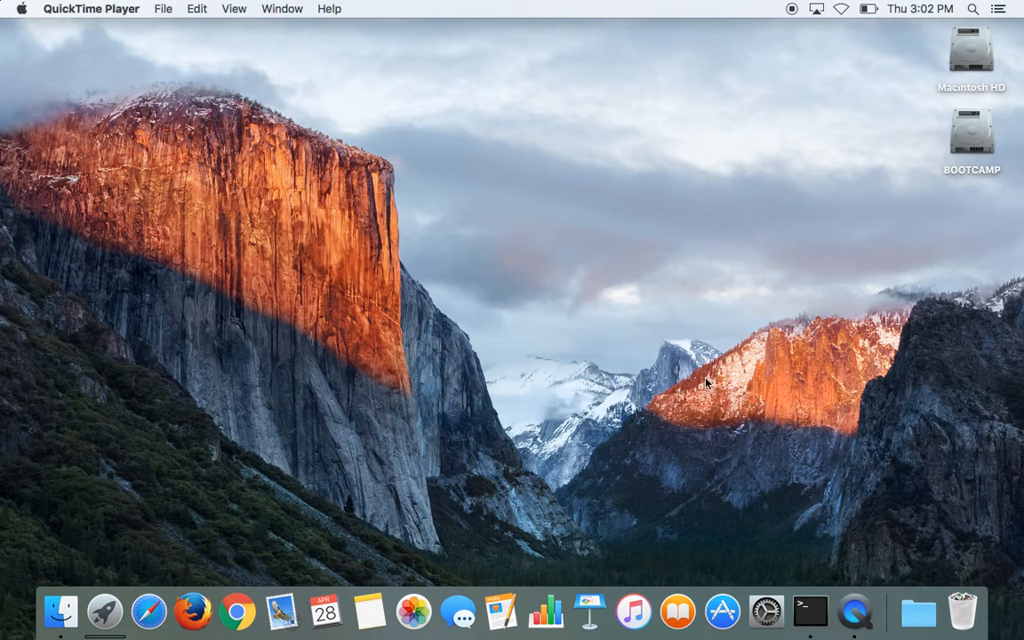
pyautogui.moveTo(612, 295)
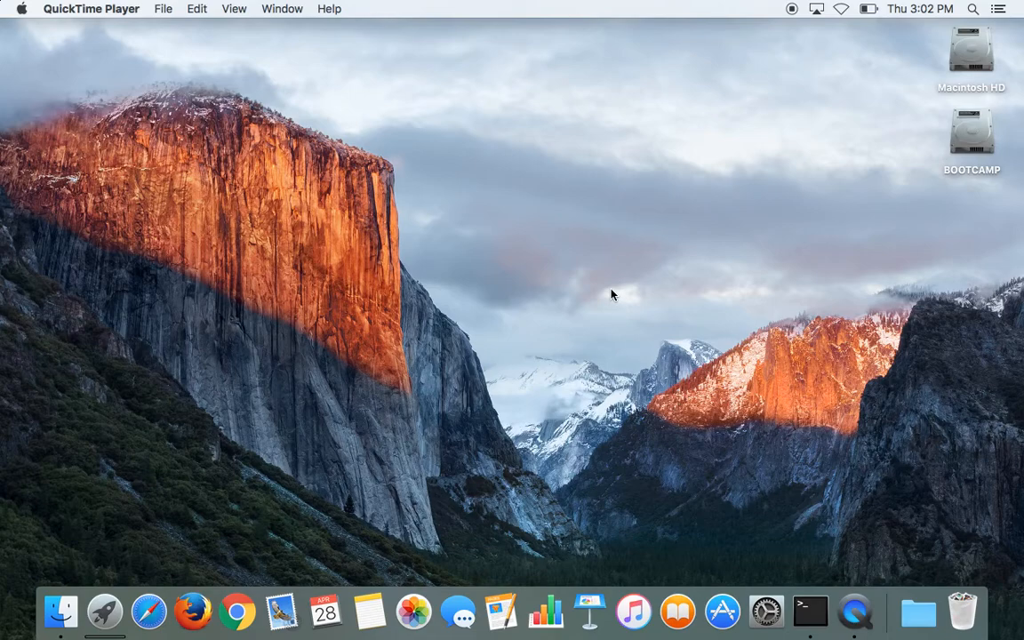
pyautogui.moveTo(601, 270)
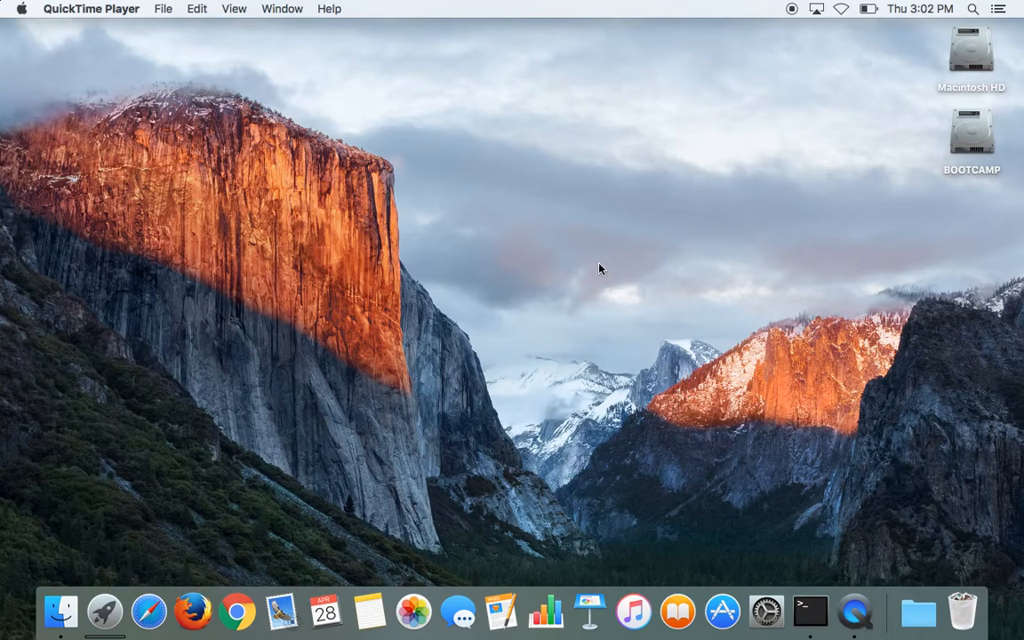
pyautogui.moveTo(597, 256)
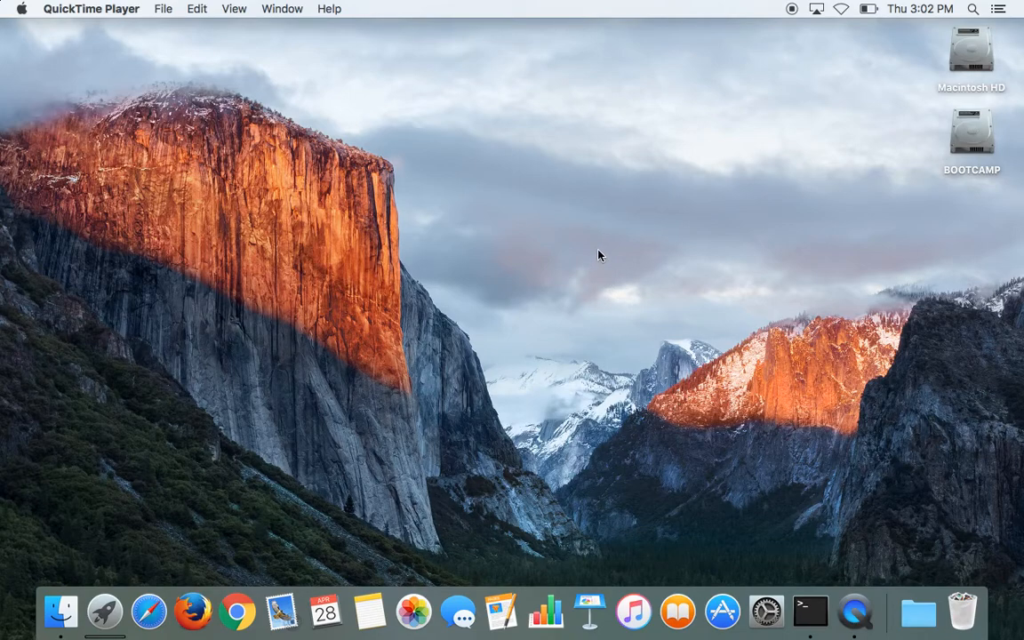
pyautogui.moveTo(707, 325)
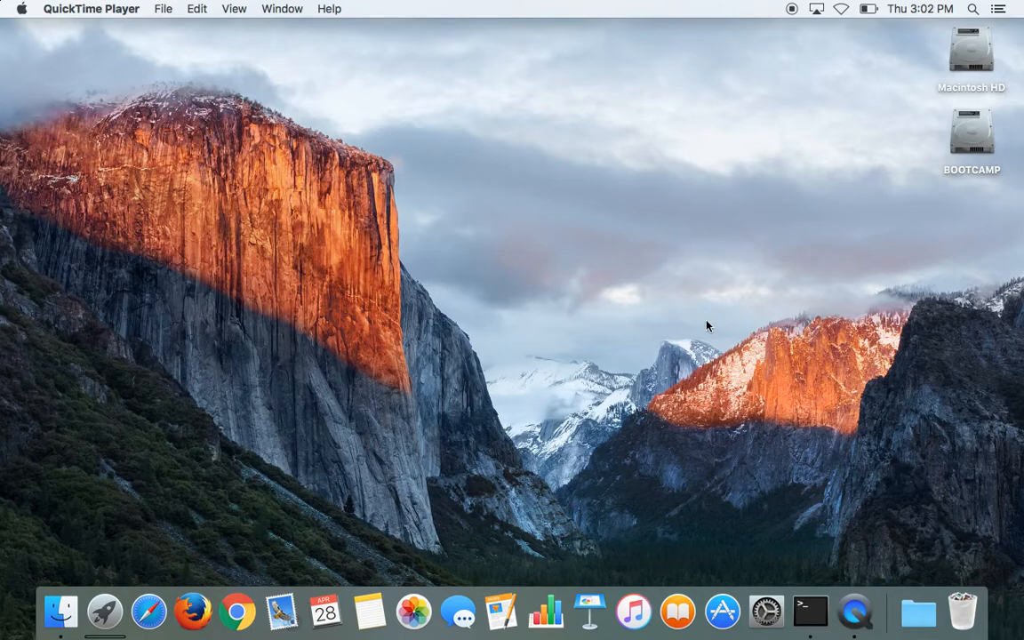
pyautogui.moveTo(818, 547)
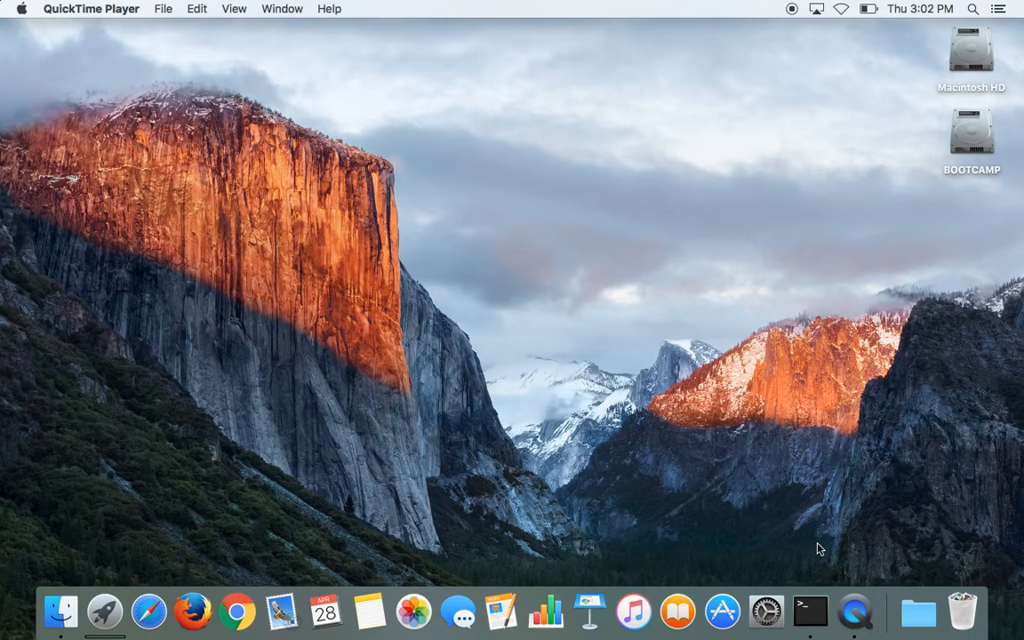
pyautogui.moveTo(809, 611)
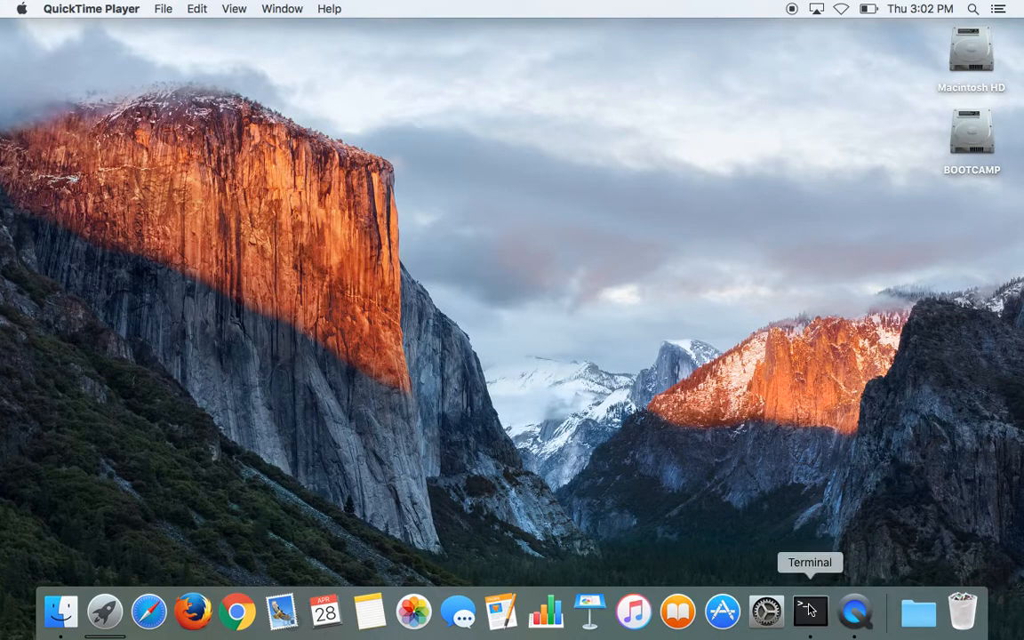
# - Create the mount point directory with mkdir /Volumes/efi in Terminal
pyautogui.click(808, 612)
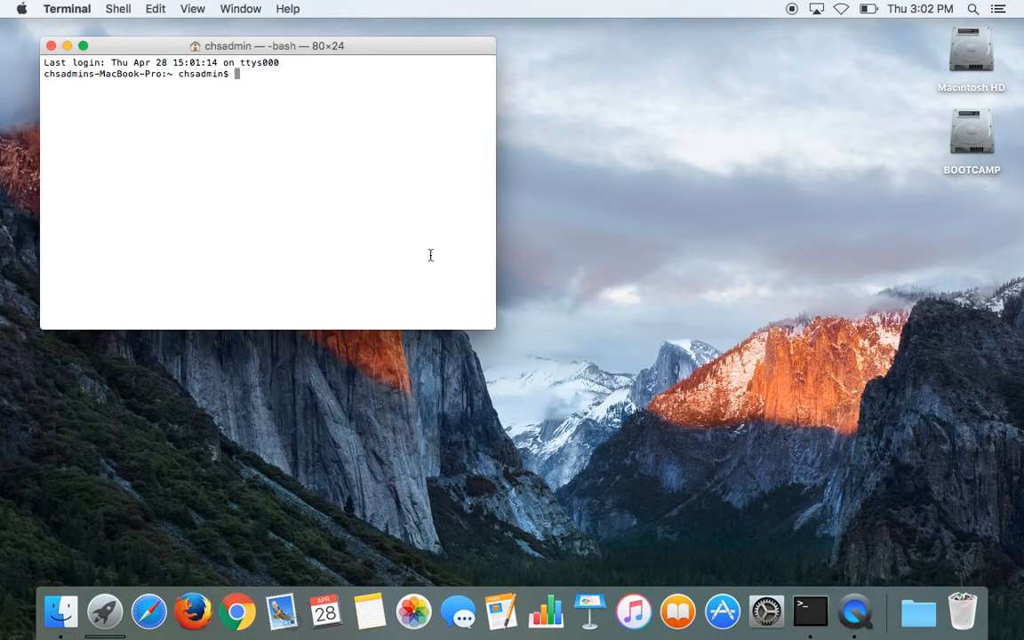
pyautogui.write('mkdir')
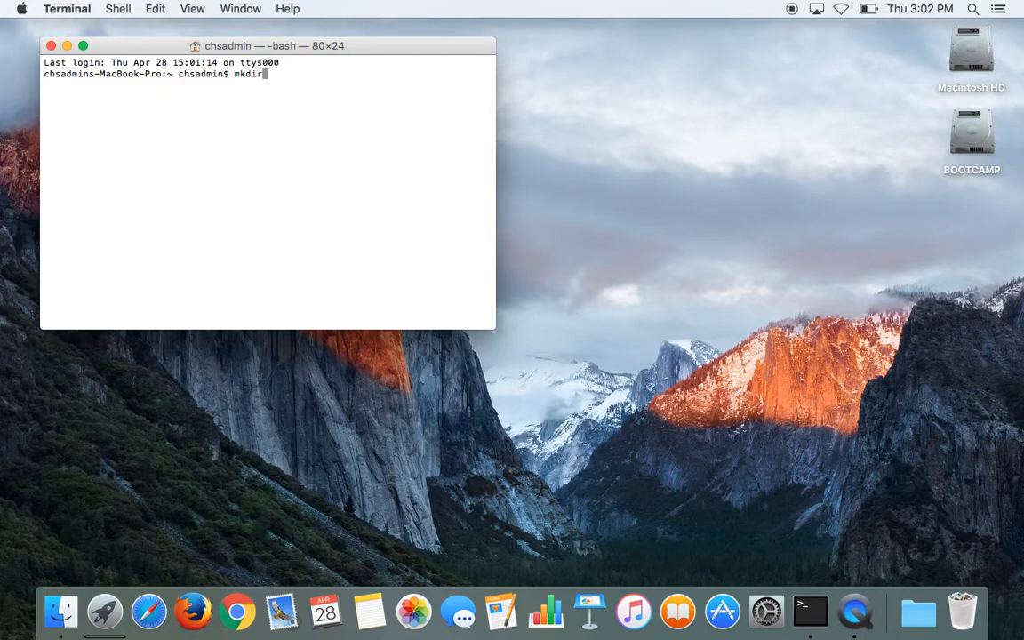
pyautogui.write('/Volumes/efi')
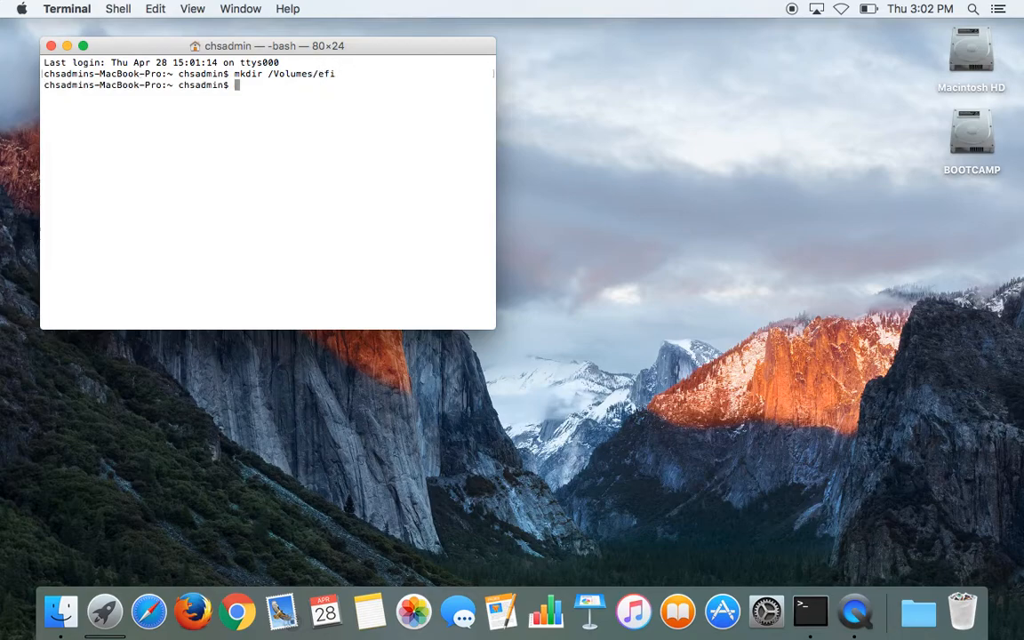
# - Mount /dev/disk0s1 as msdos at /Volumes/efi using sudo mount -t msdos
pyautogui.write('s')
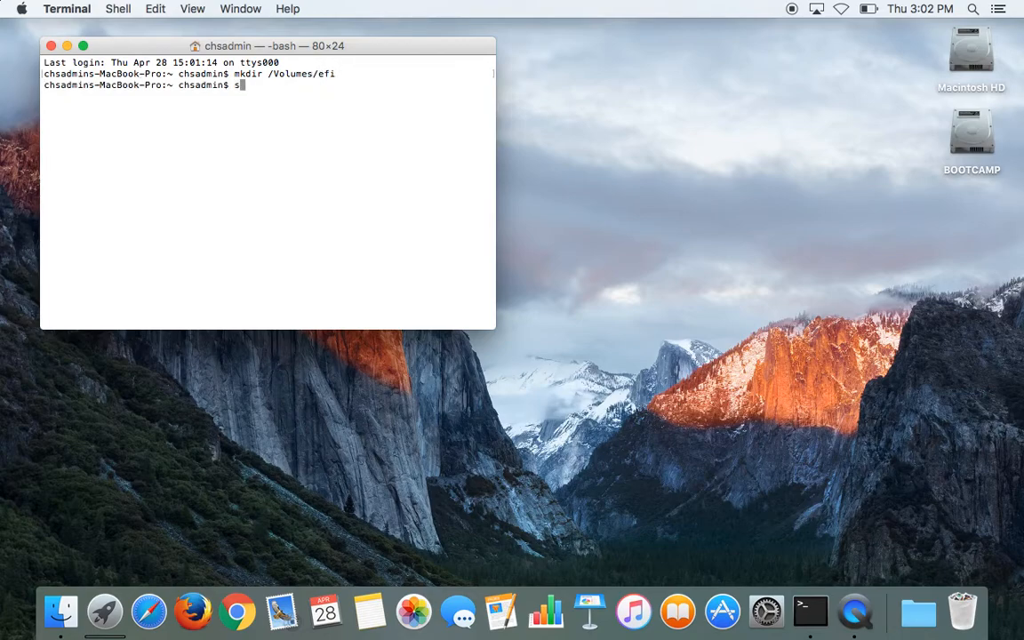
pyautogui.write('sudo mount')
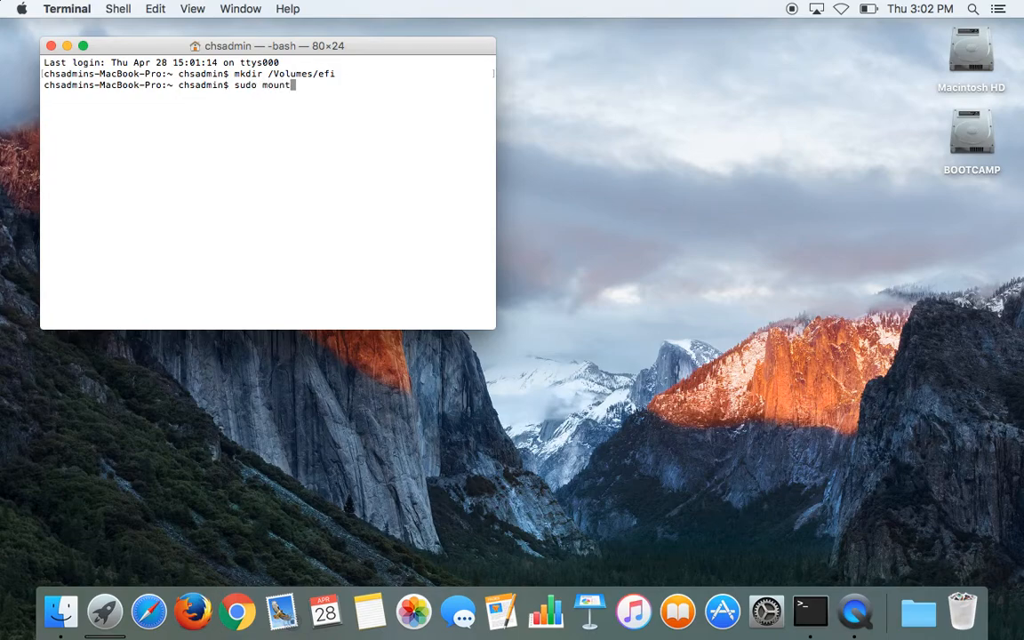
pyautogui.write('-t')
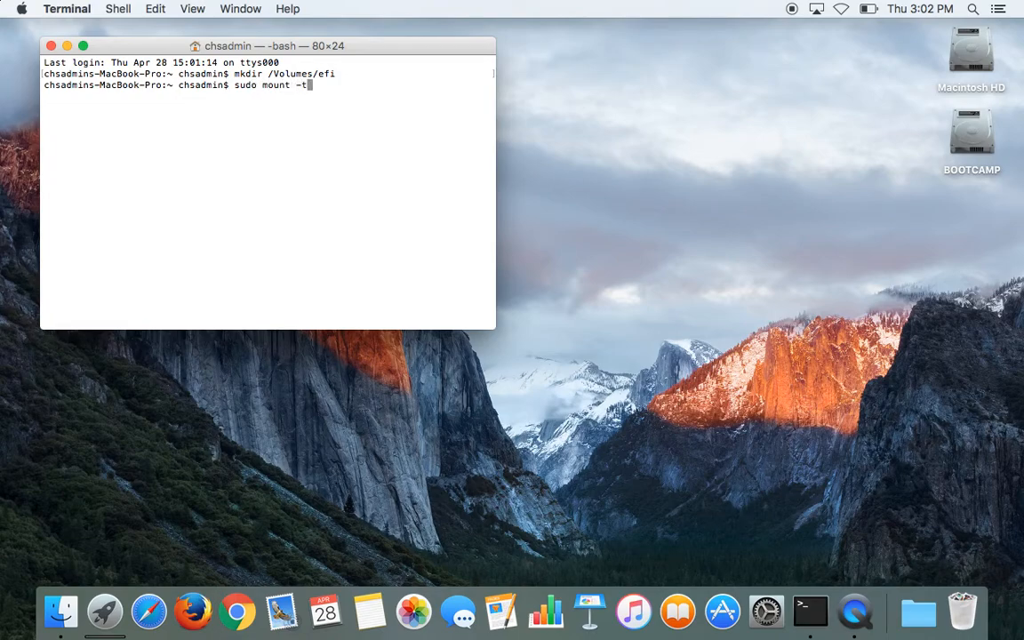
pyautogui.write('msdos')
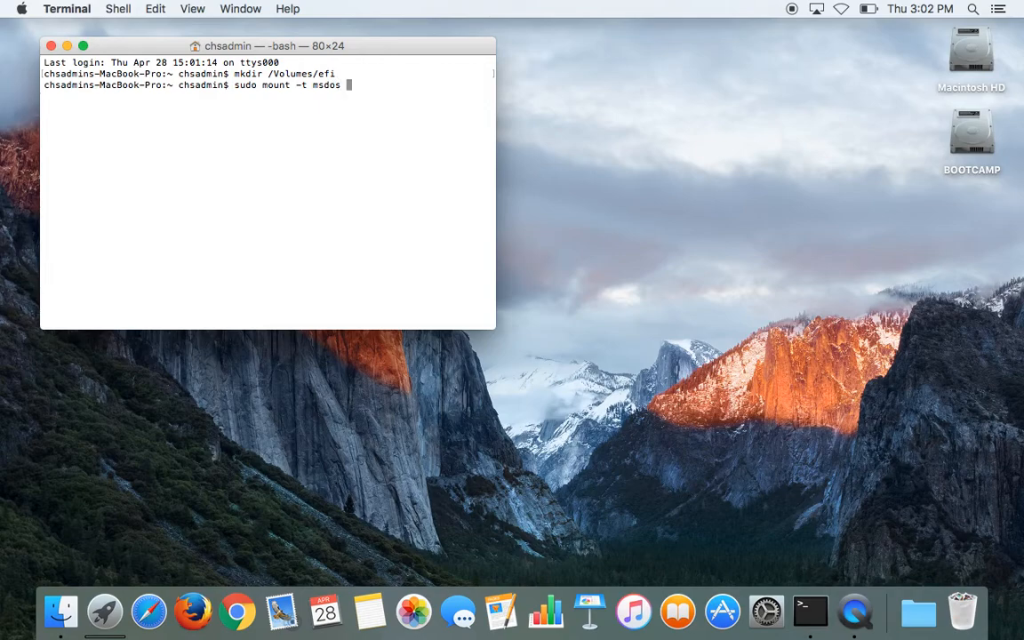
pyautogui.write('/dev/')
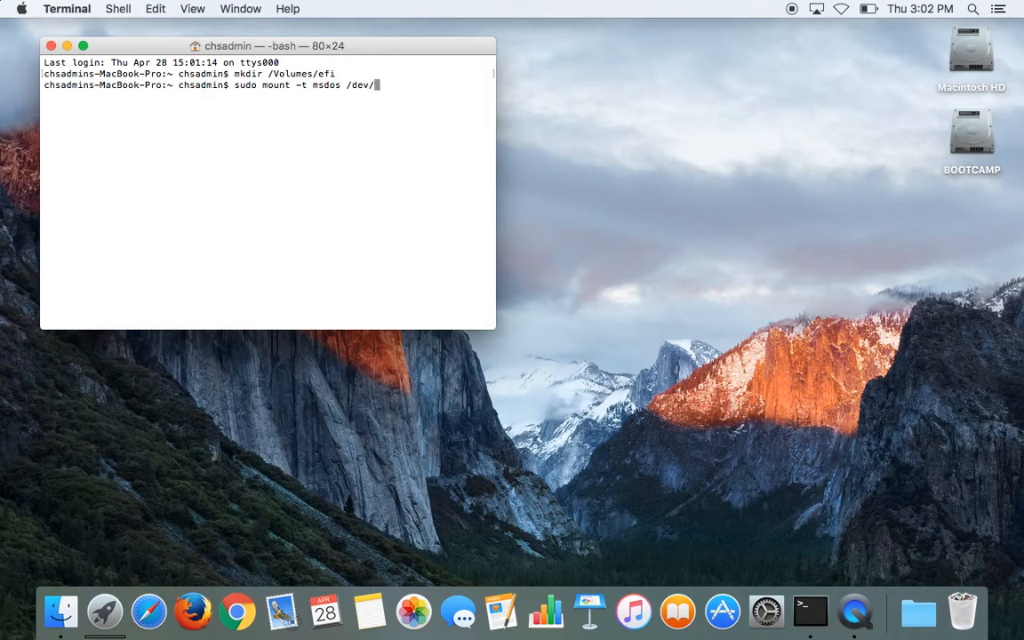
pyautogui.write('disk')
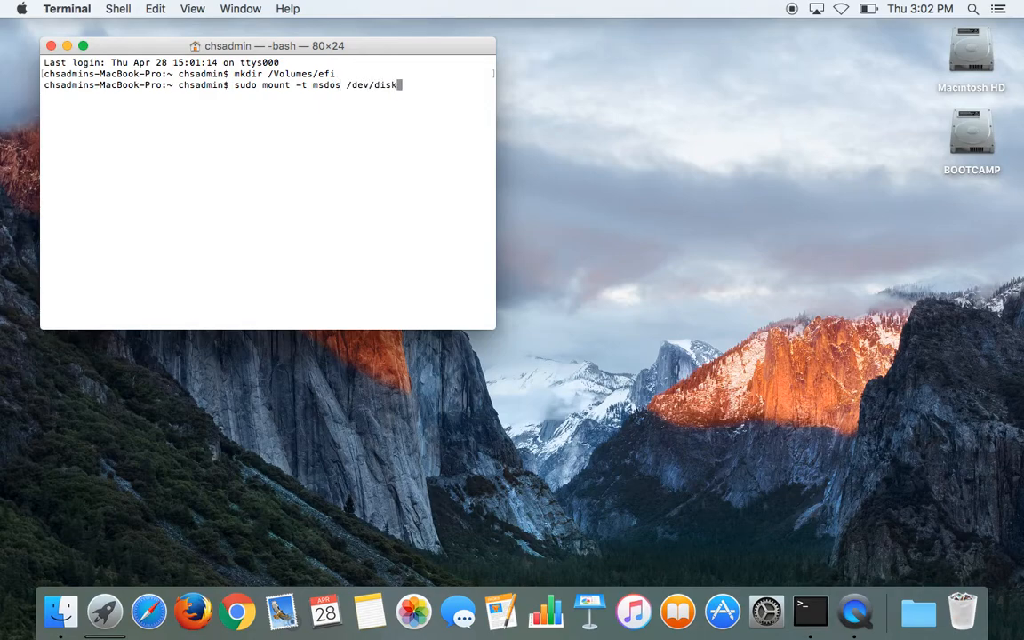
pyautogui.write('s1 /Volume')
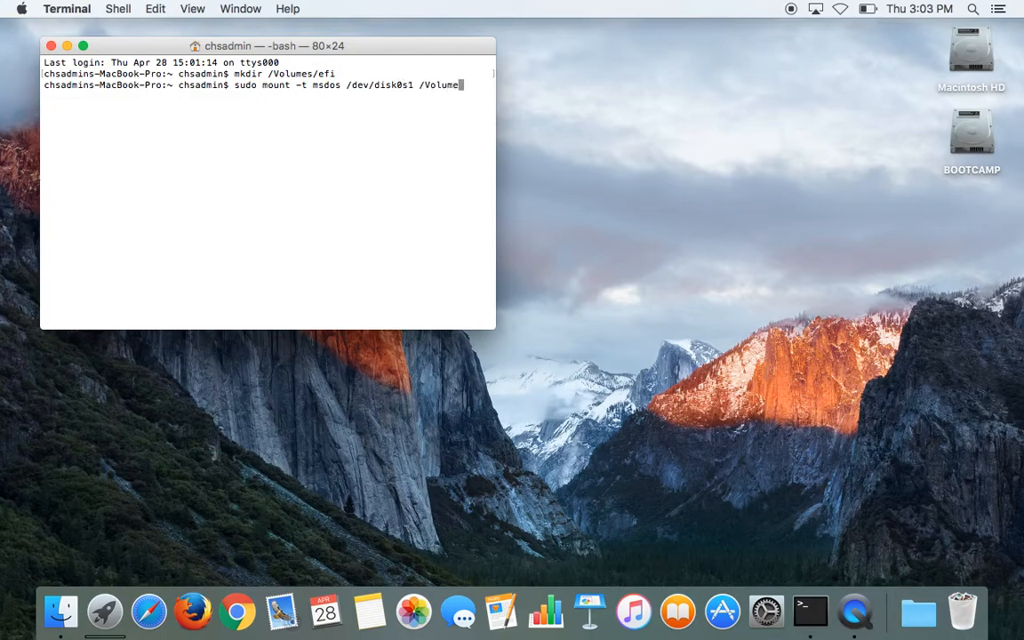
pyautogui.write('/efi')
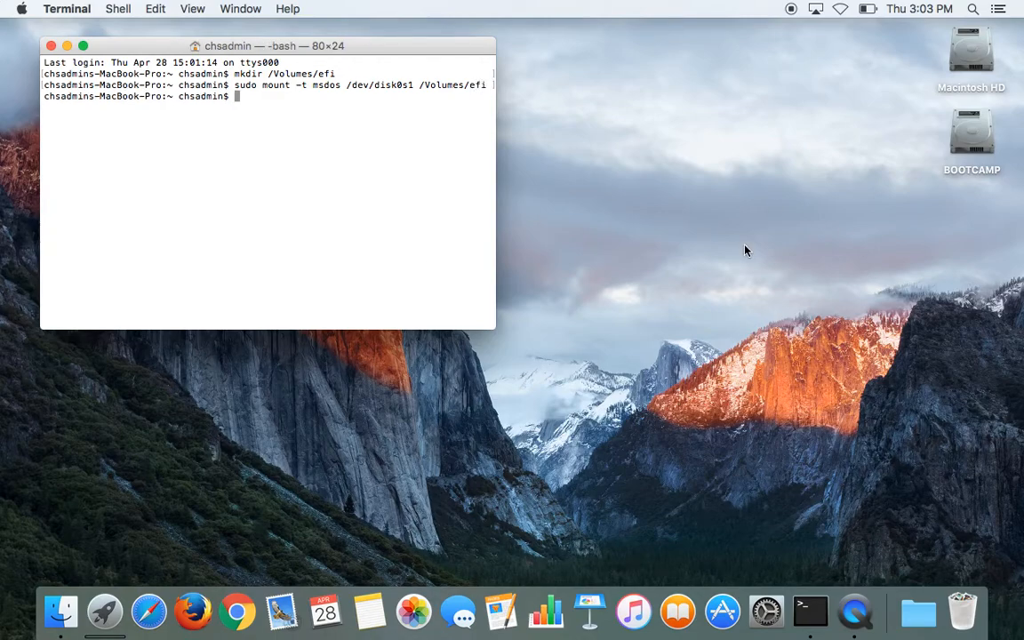
pyautogui.moveTo(416, 180)
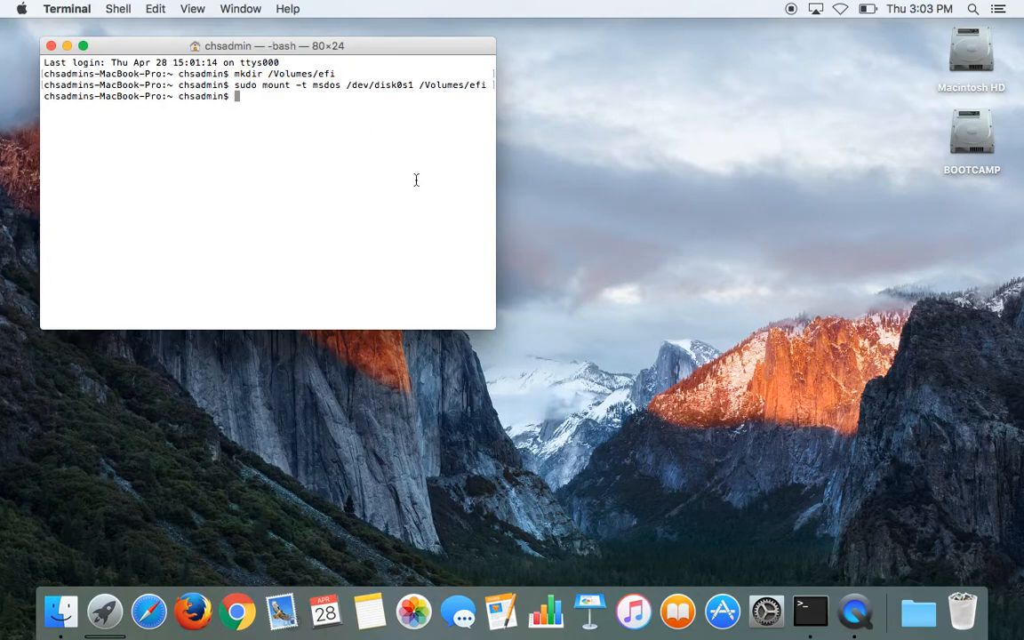
pyautogui.moveTo(985, 243)
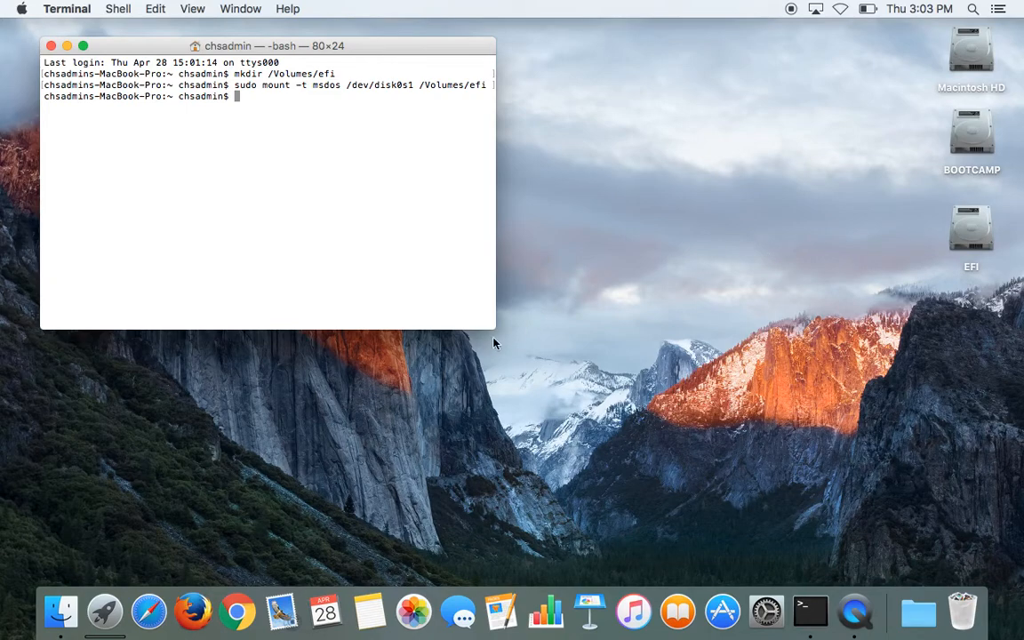
pyautogui.moveTo(62, 53)
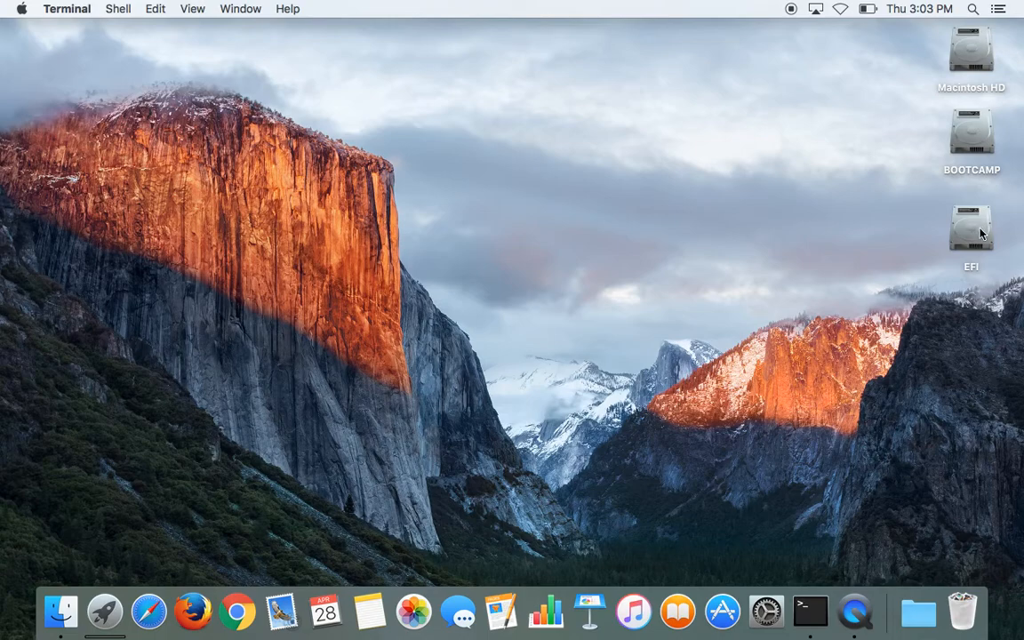
# - Delete the EFI folder (rEFInd and tools) from the mounted EFI volume, leaving BOOTLOG
pyautogui.doubleClick(970, 227)
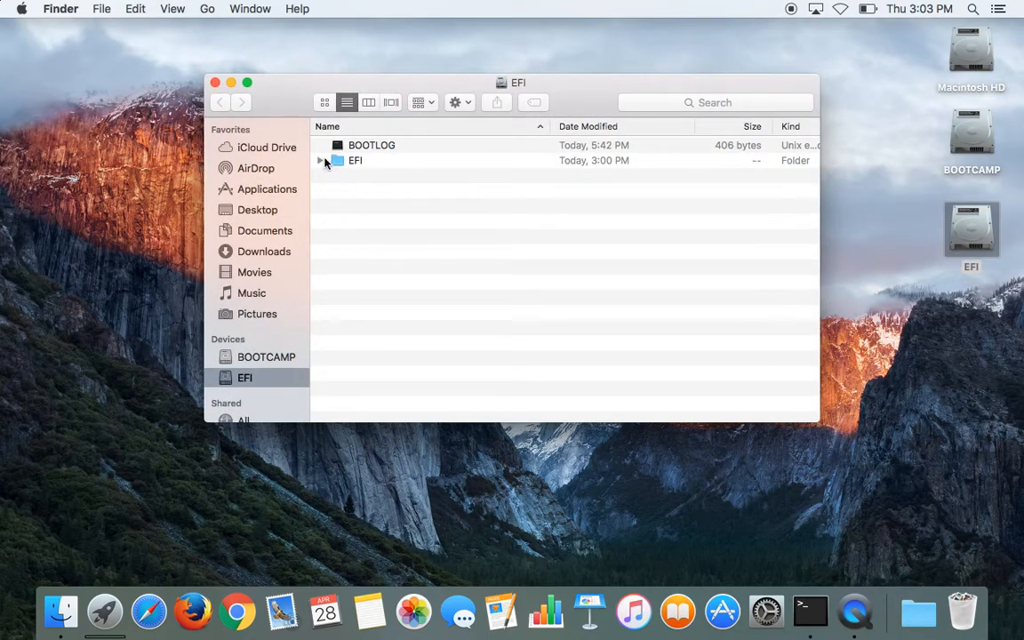
pyautogui.click(319, 160)
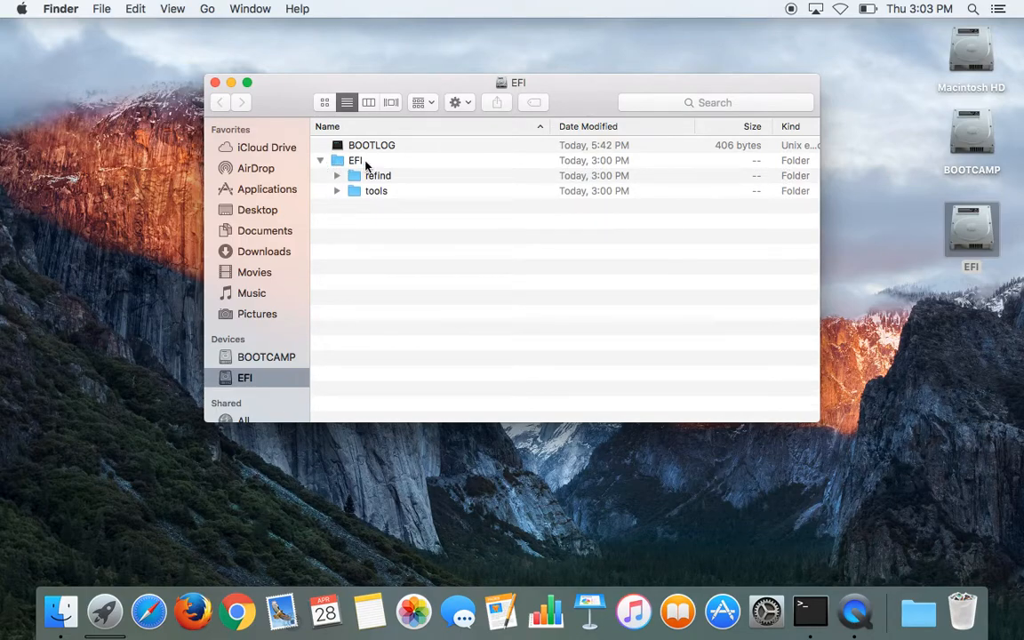
pyautogui.click(355, 160)
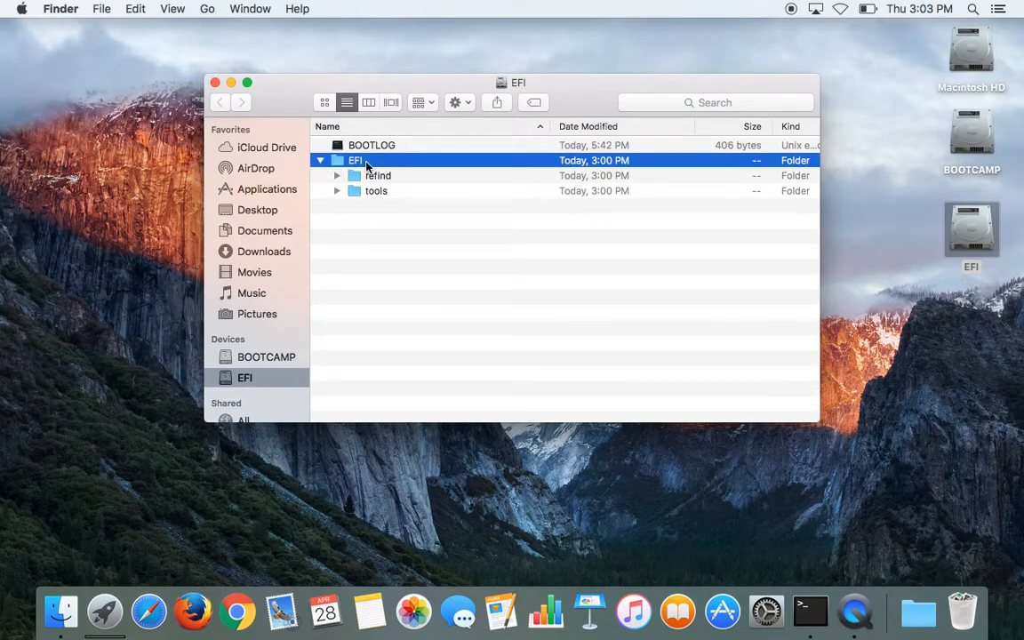
pyautogui.moveTo(355, 160); pyautogui.dragTo(547, 271)
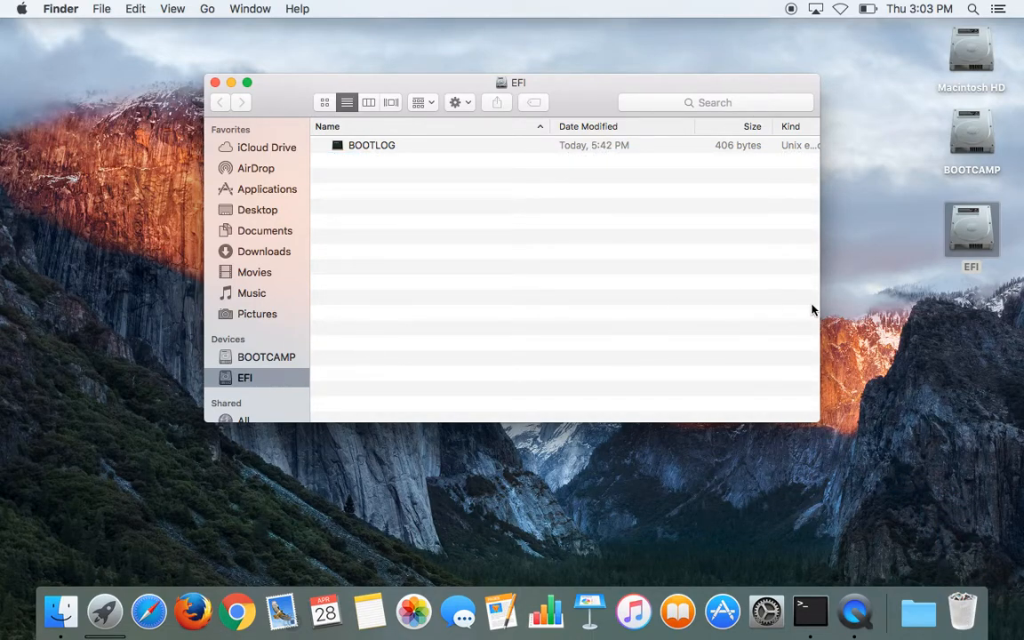
pyautogui.moveTo(964, 611)
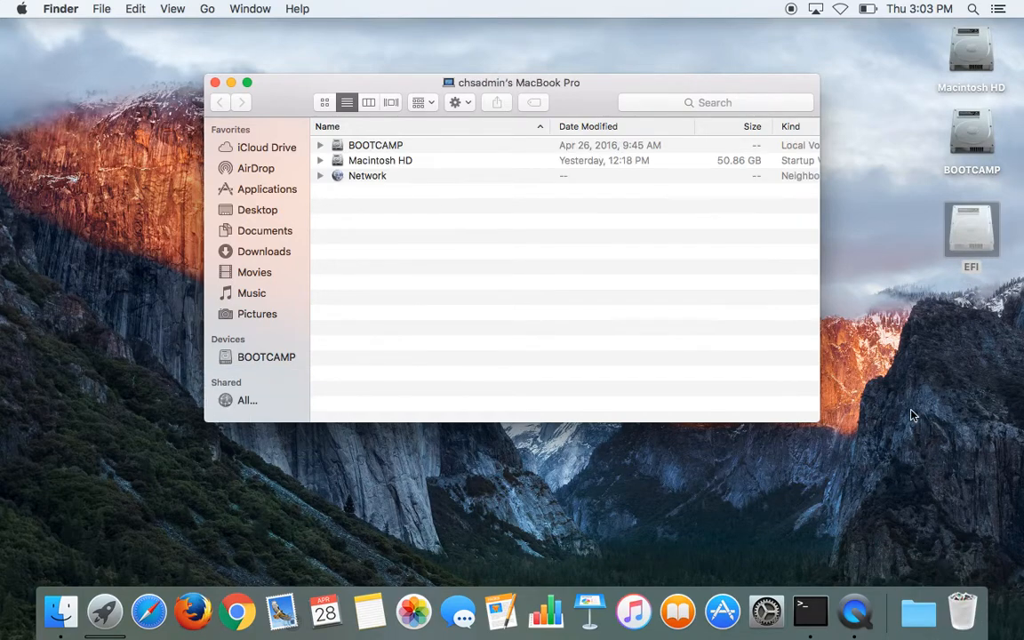
# - Close the Finder window after ejecting the EFI volume
pyautogui.click(215, 84)
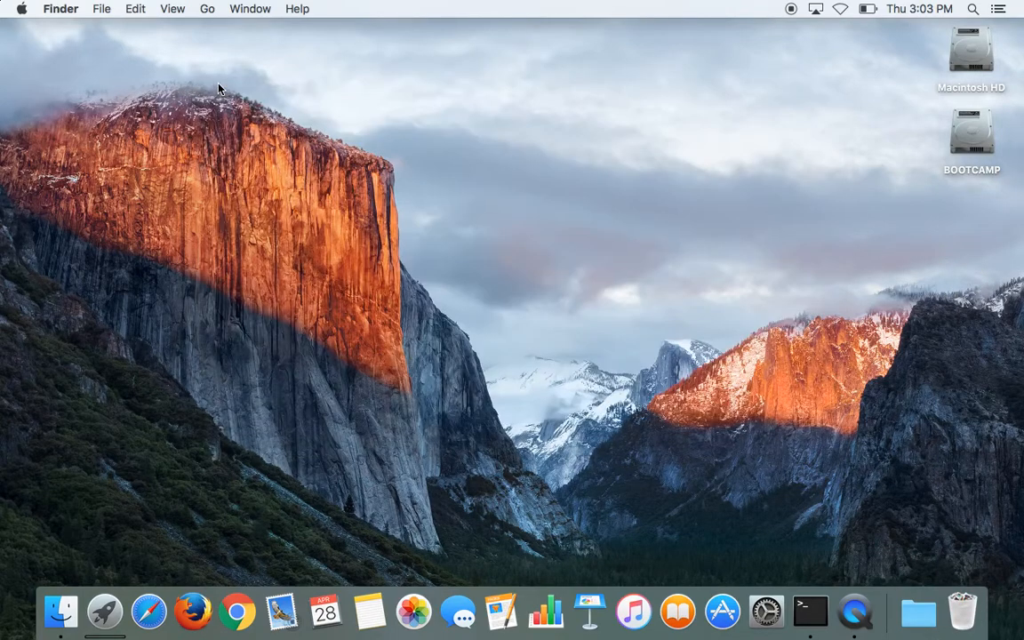
pyautogui.moveTo(423, 325)
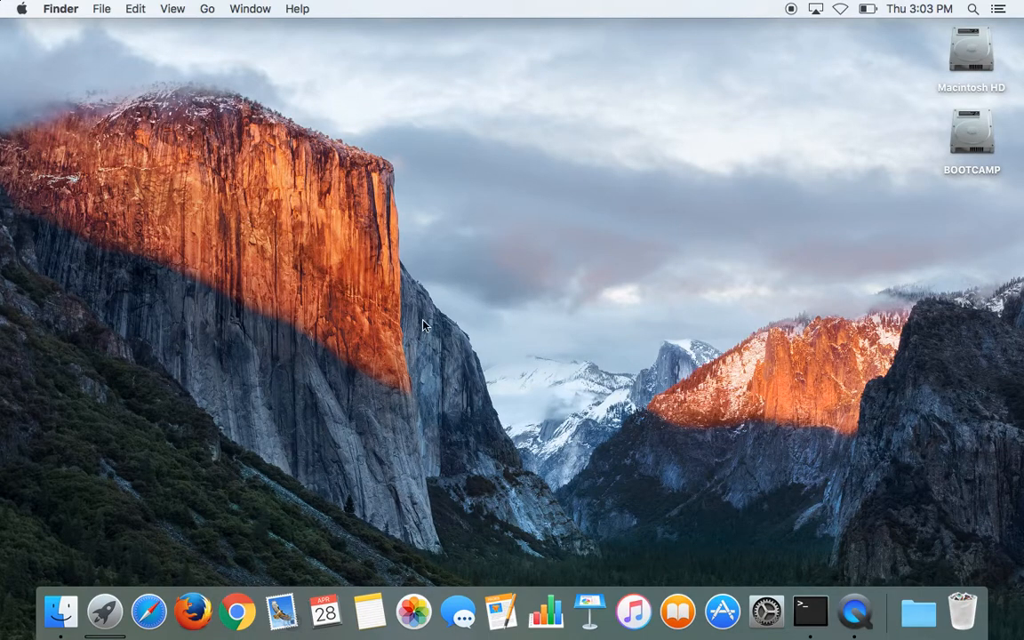
pyautogui.moveTo(453, 320)
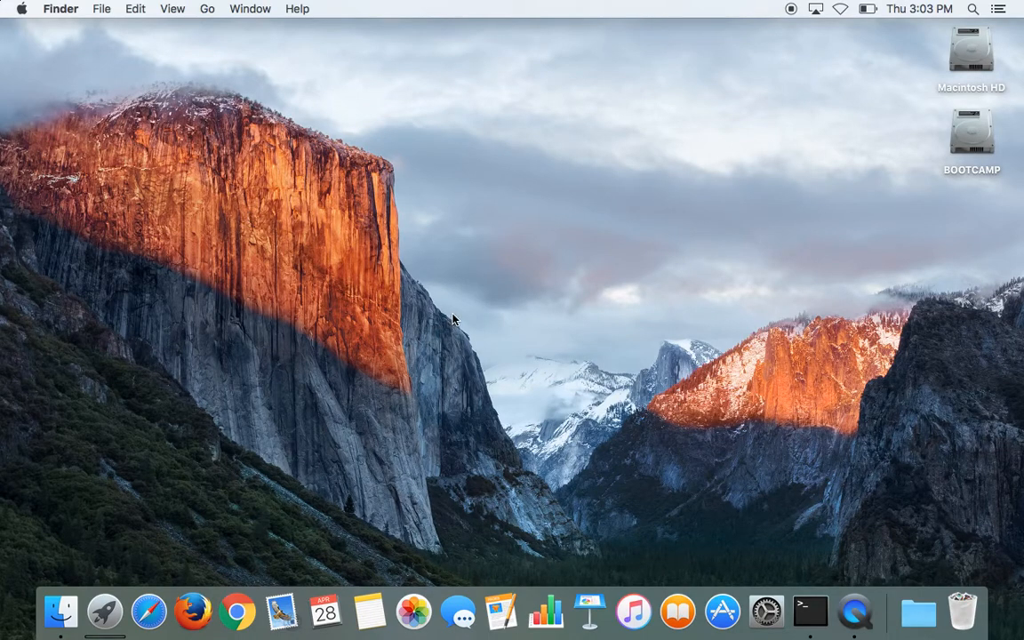
pyautogui.moveTo(181, 151)
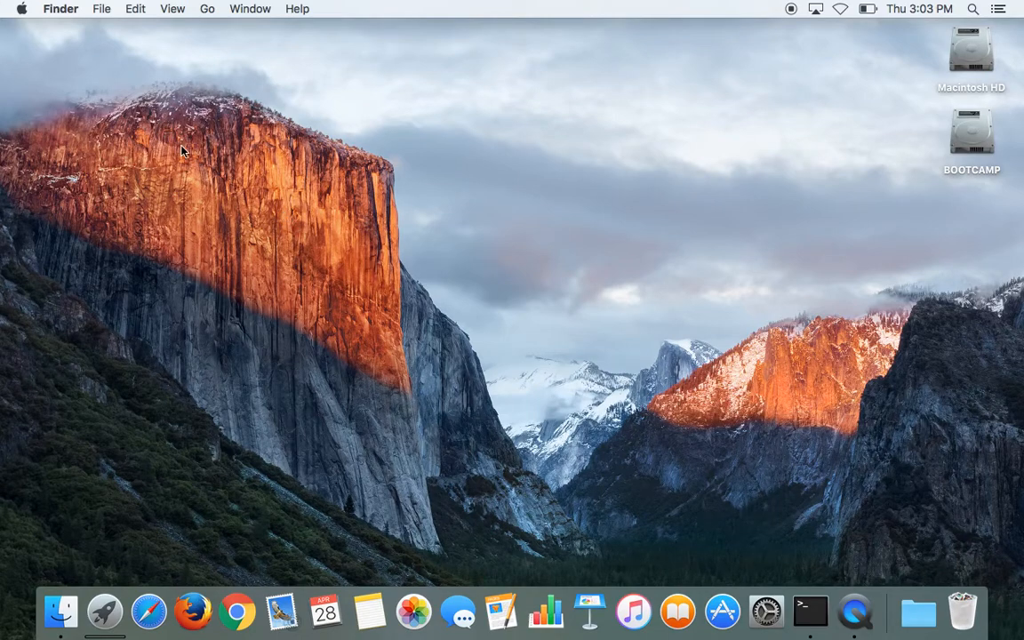